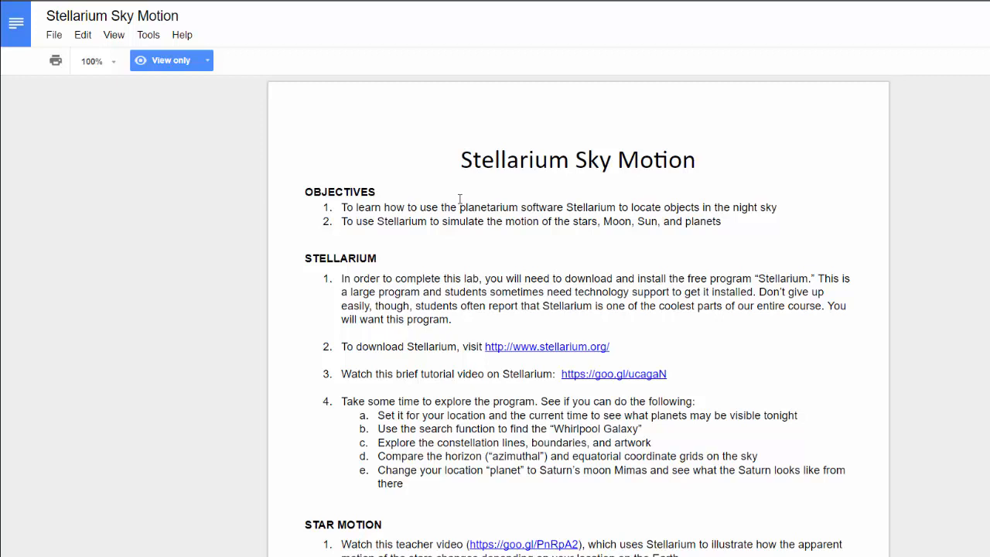
{"action": "mouse_move", "coordinate": [405, 257]}
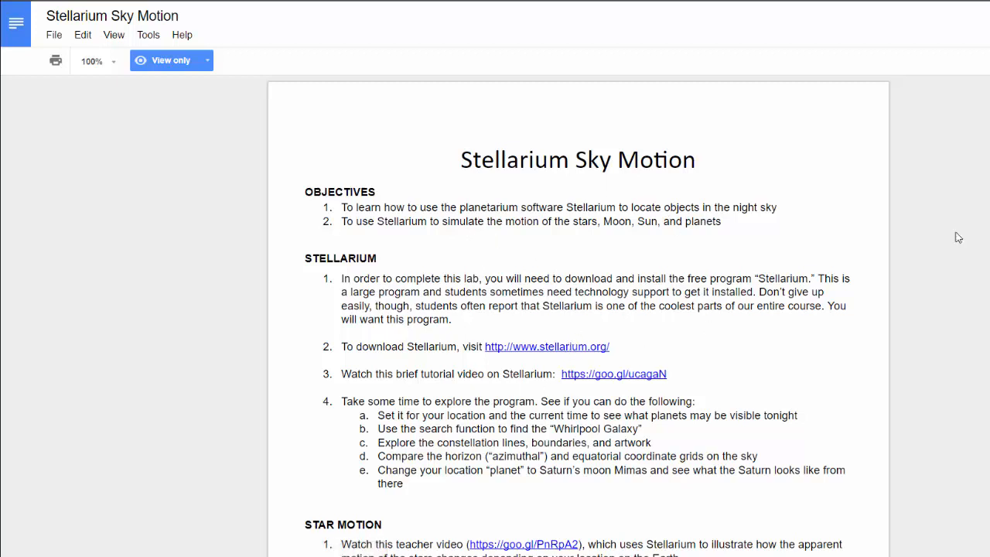
Download the Stellarium Sky Motion lab as a Microsoft Word (.docx) file from the File menu
{"action": "scroll", "scroll_direction": "down", "scroll_amount": 3}
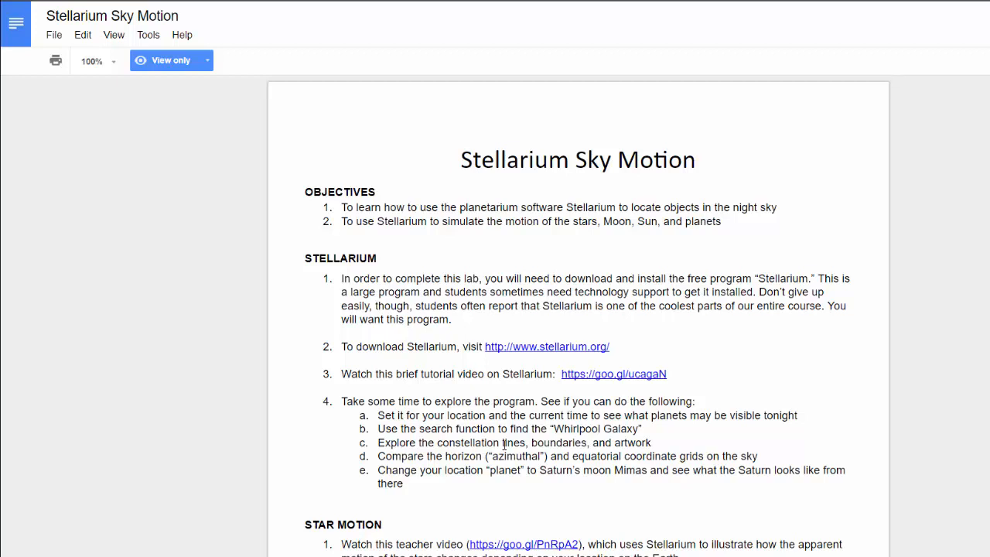
{"action": "mouse_move", "coordinate": [516, 384]}
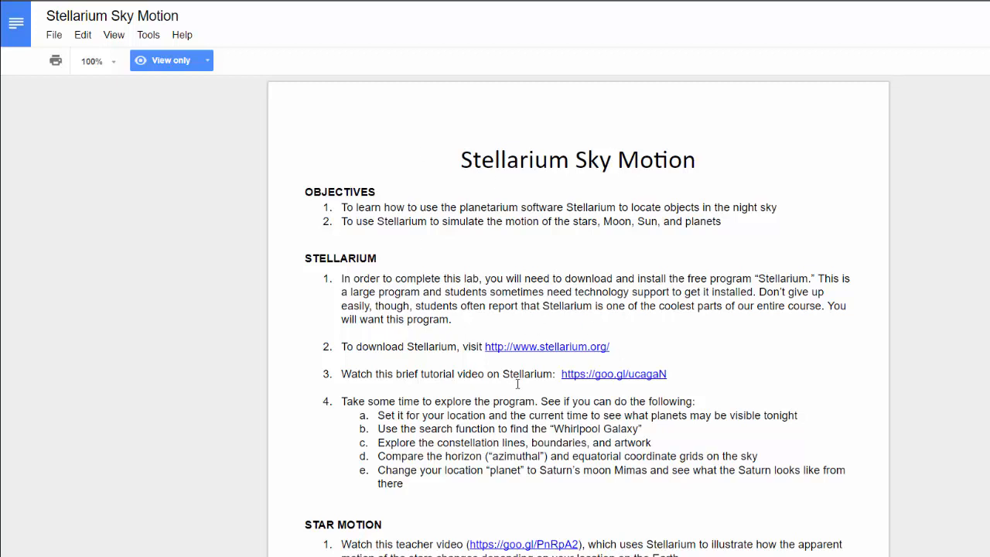
{"action": "mouse_move", "coordinate": [455, 336]}
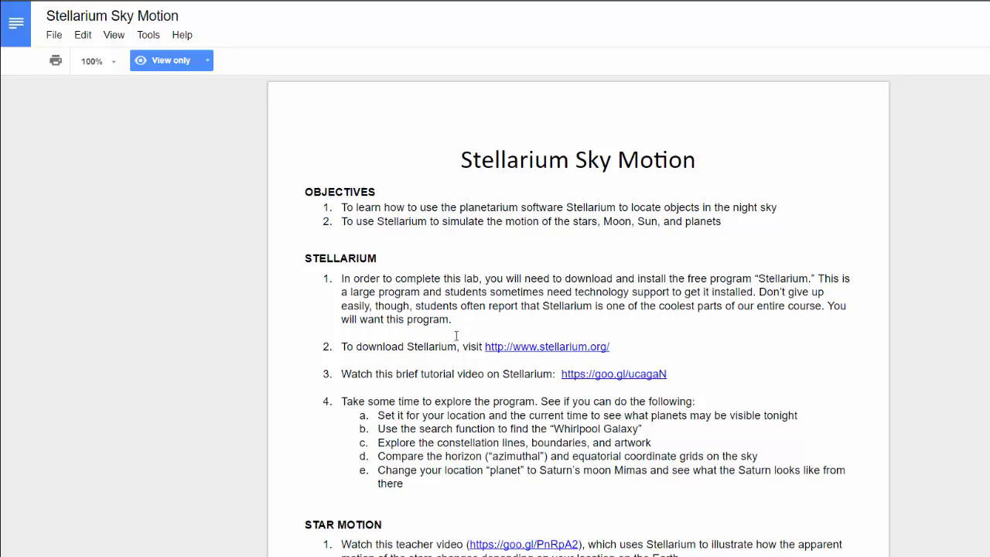
{"action": "mouse_move", "coordinate": [432, 362]}
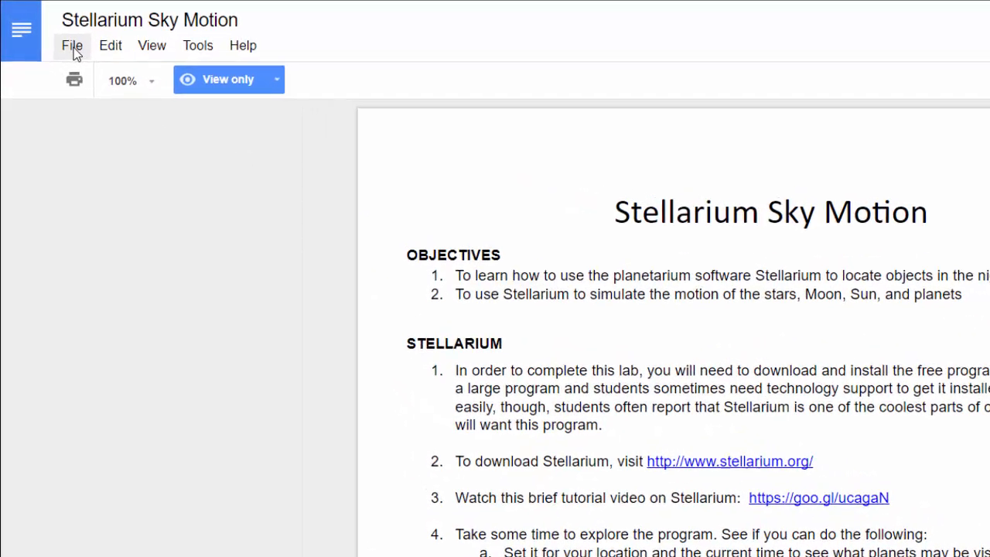
{"action": "left_click", "coordinate": [71, 45]}
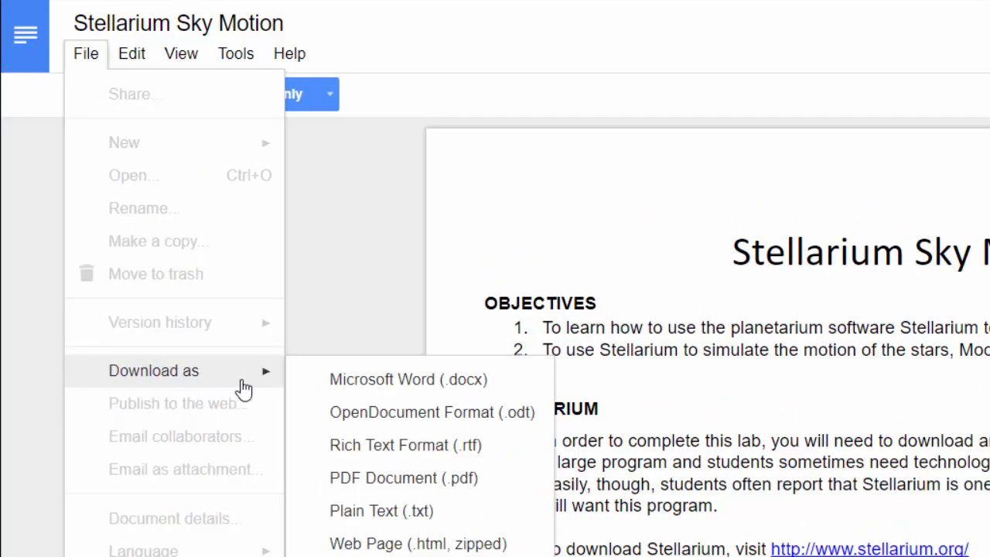
{"action": "mouse_move", "coordinate": [409, 380]}
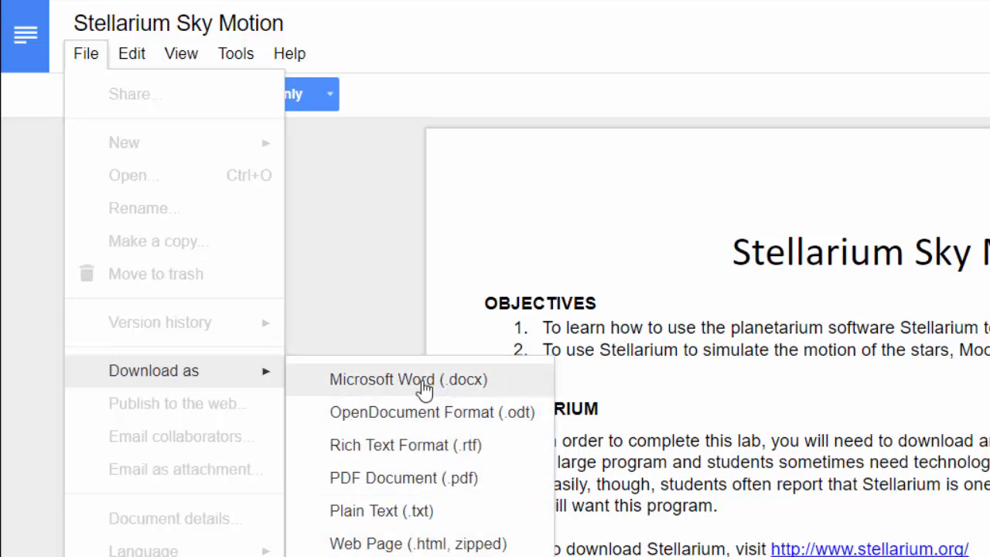
{"action": "mouse_move", "coordinate": [434, 399]}
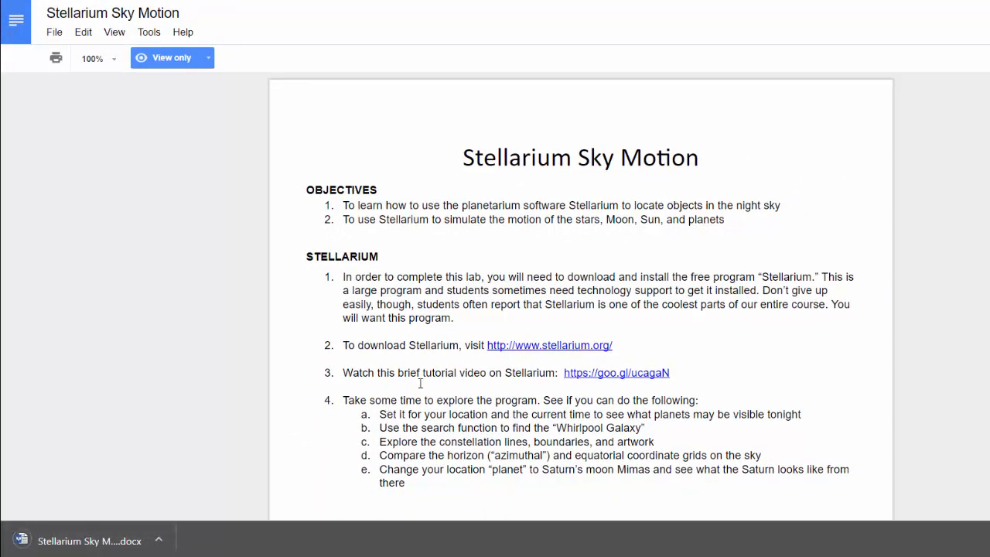
{"action": "scroll", "scroll_direction": "down", "scroll_amount": 3}
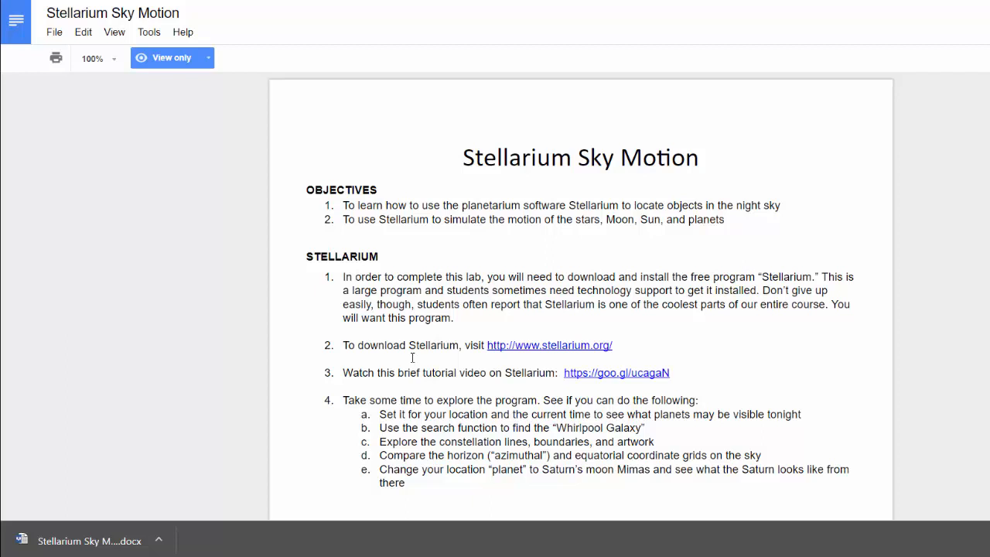
{"action": "mouse_move", "coordinate": [616, 213]}
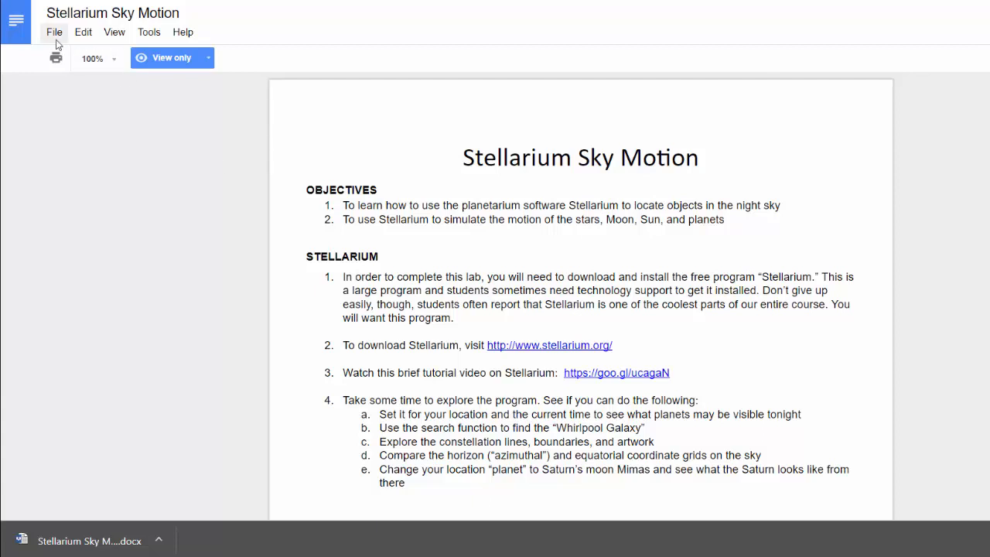
{"action": "left_click", "coordinate": [54, 31]}
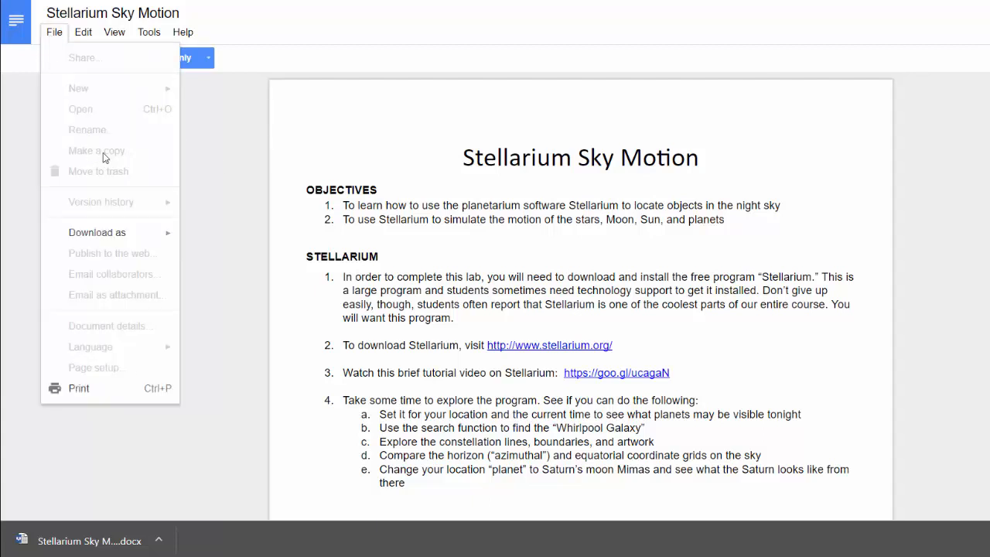
{"action": "mouse_move", "coordinate": [450, 285]}
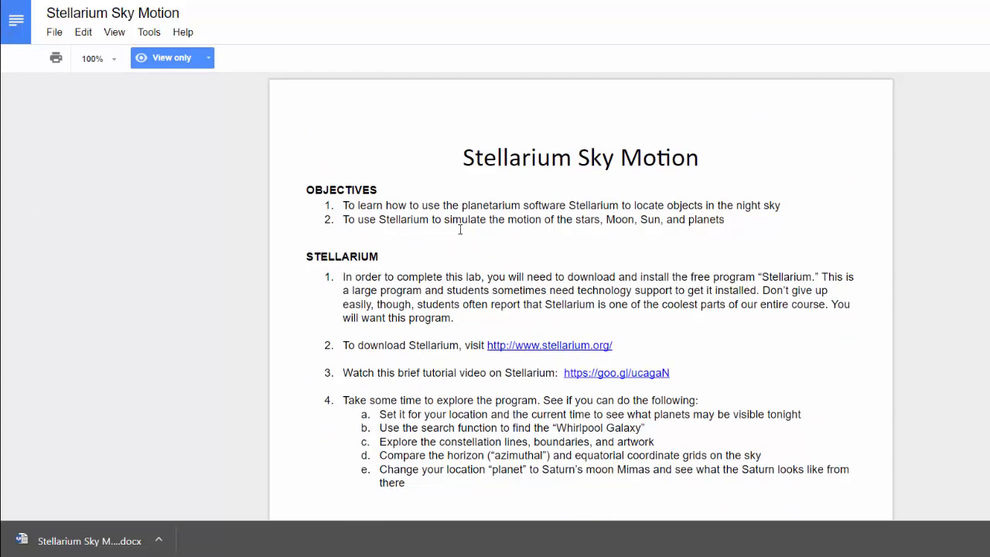
Scroll to the Completing the Lab section and follow the instructor's online dropbox link
{"action": "scroll", "scroll_direction": "down", "scroll_amount": 3}
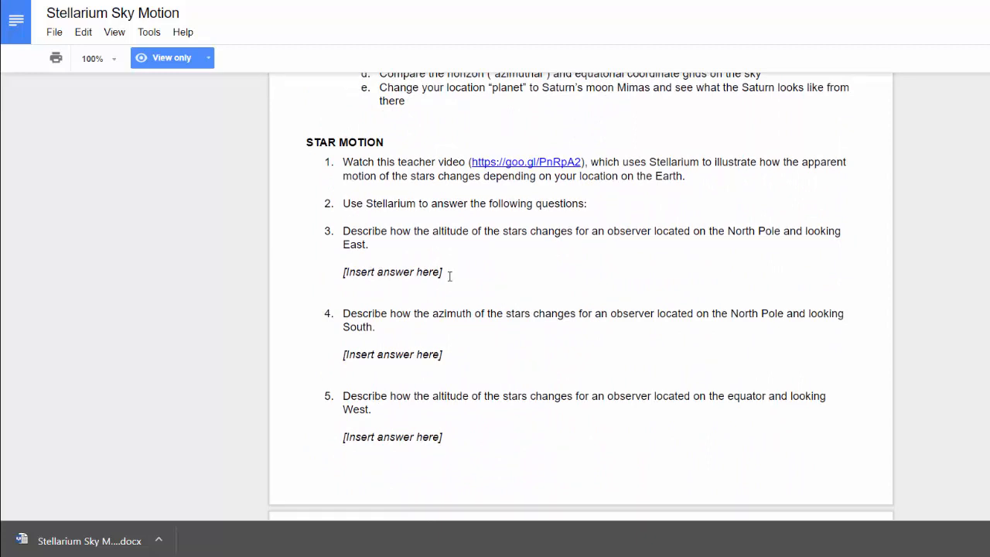
{"action": "scroll", "scroll_direction": "down", "scroll_amount": 3}
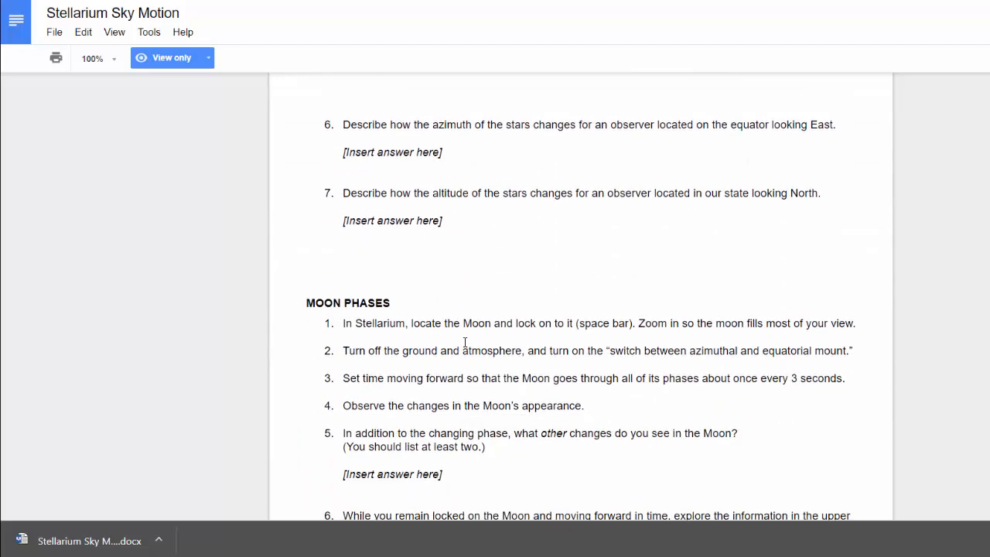
{"action": "scroll", "scroll_direction": "down", "scroll_amount": 3}
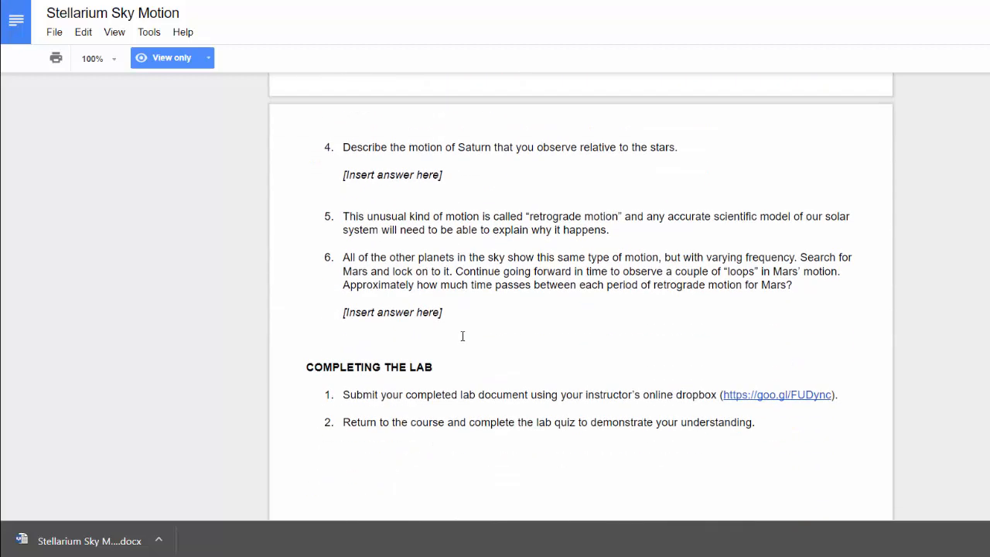
{"action": "scroll", "scroll_direction": "down", "scroll_amount": 3}
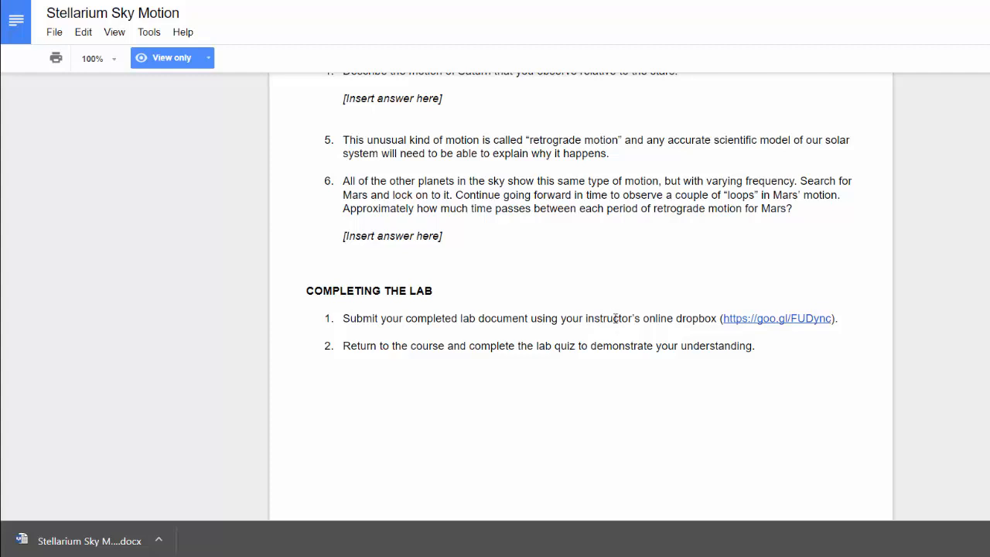
{"action": "mouse_move", "coordinate": [755, 323]}
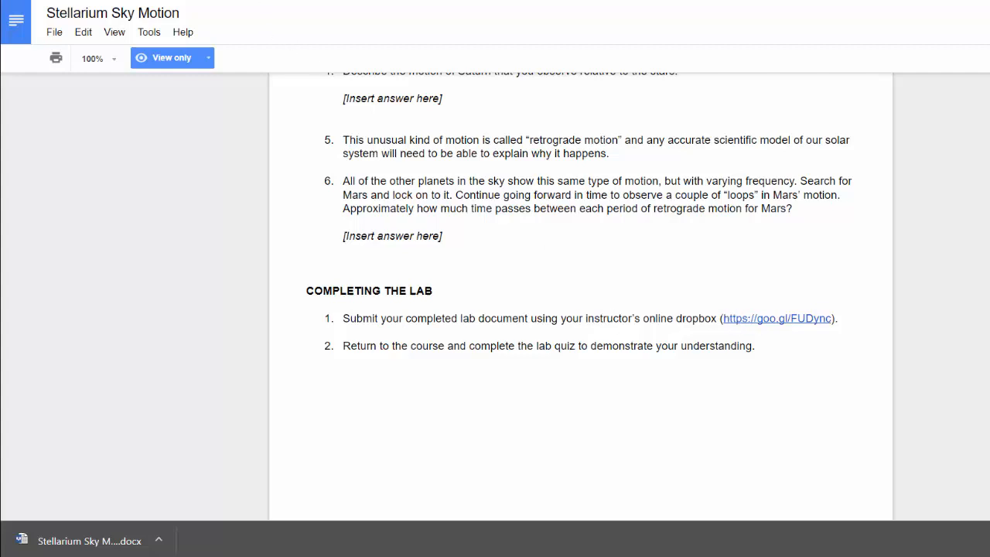
{"action": "left_click", "coordinate": [777, 318]}
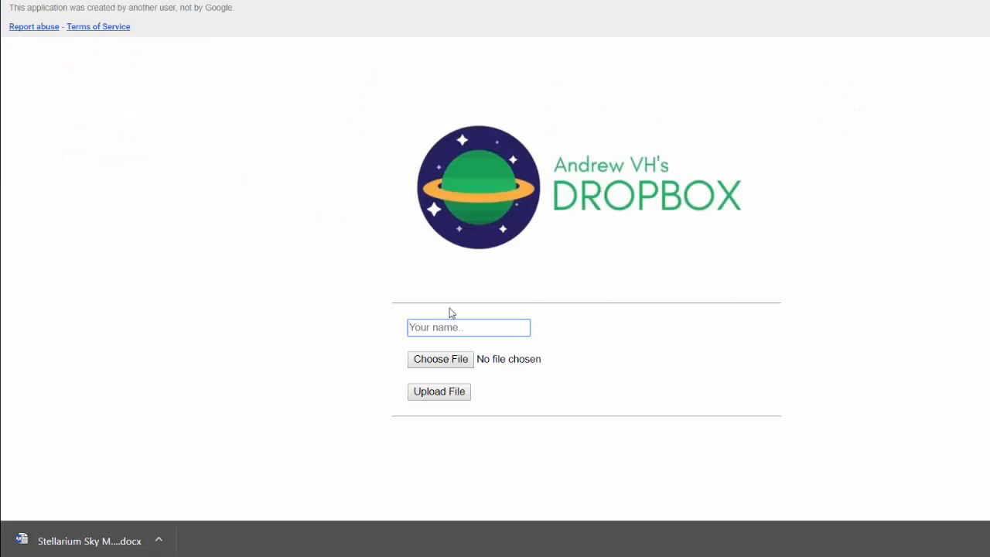
Enter the name 'Andrew Vanden He' on the dropbox form and start choosing the lab file
{"action": "type", "text": "A"}
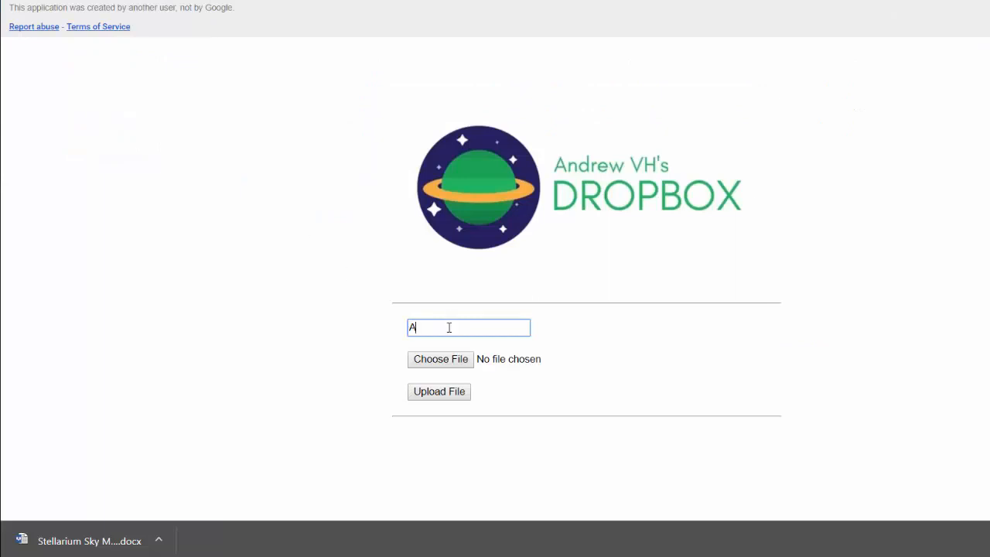
{"action": "type", "text": "ndrew Vanden Heuvel"}
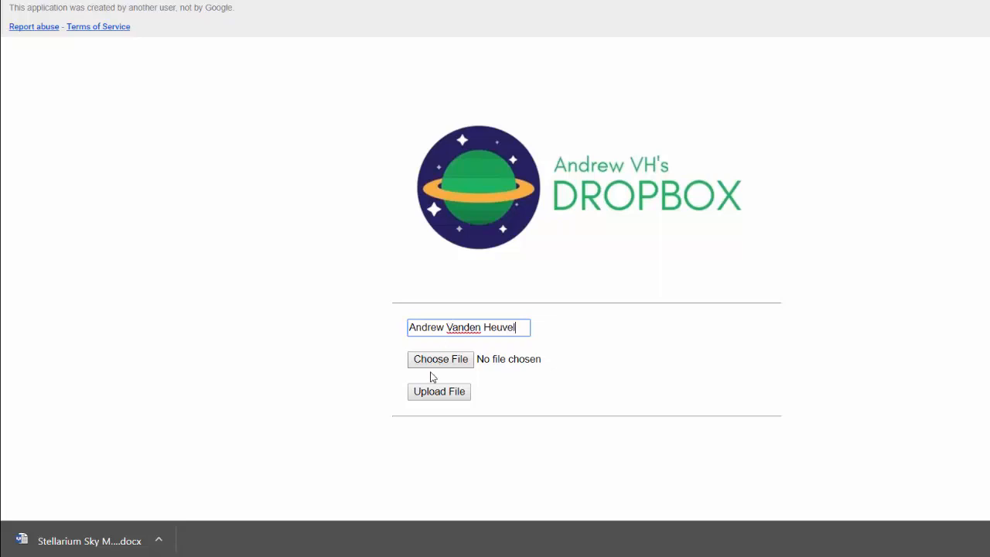
{"action": "left_click", "coordinate": [440, 359]}
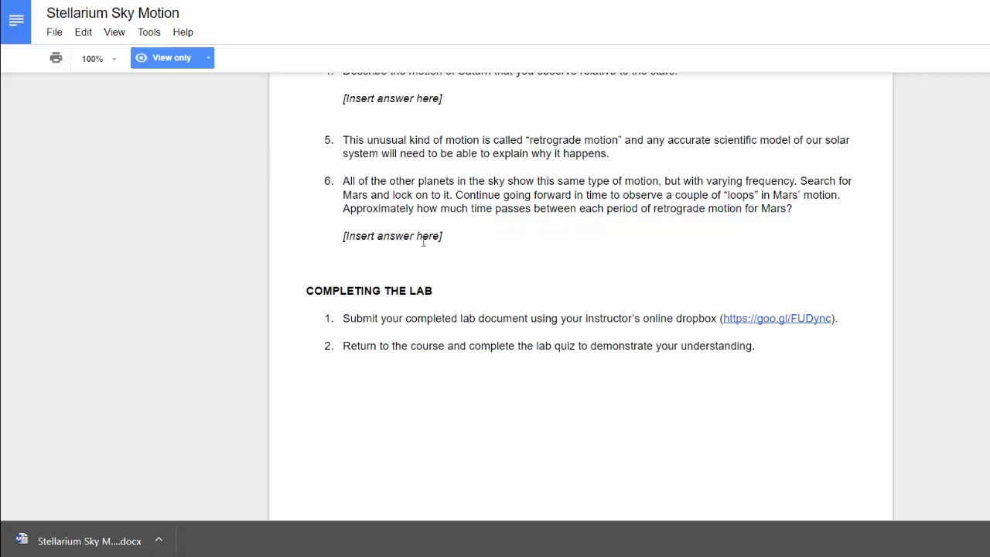
{"action": "mouse_move", "coordinate": [362, 351]}
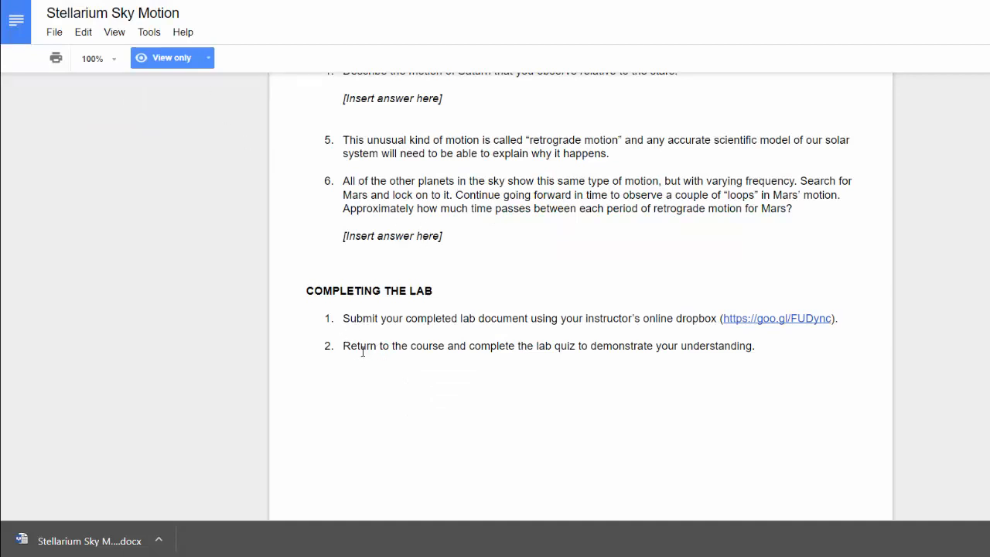
{"action": "mouse_move", "coordinate": [507, 342]}
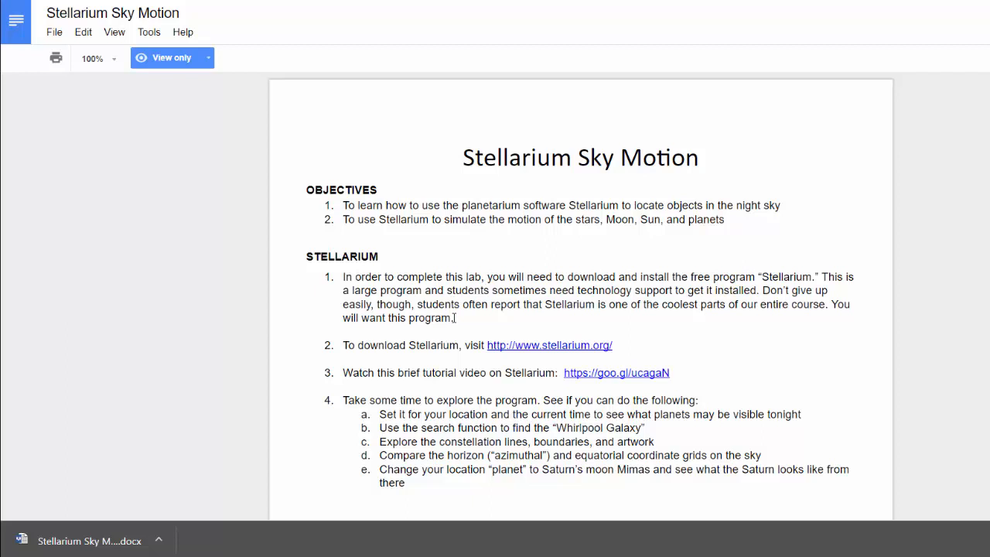
{"action": "mouse_move", "coordinate": [465, 319]}
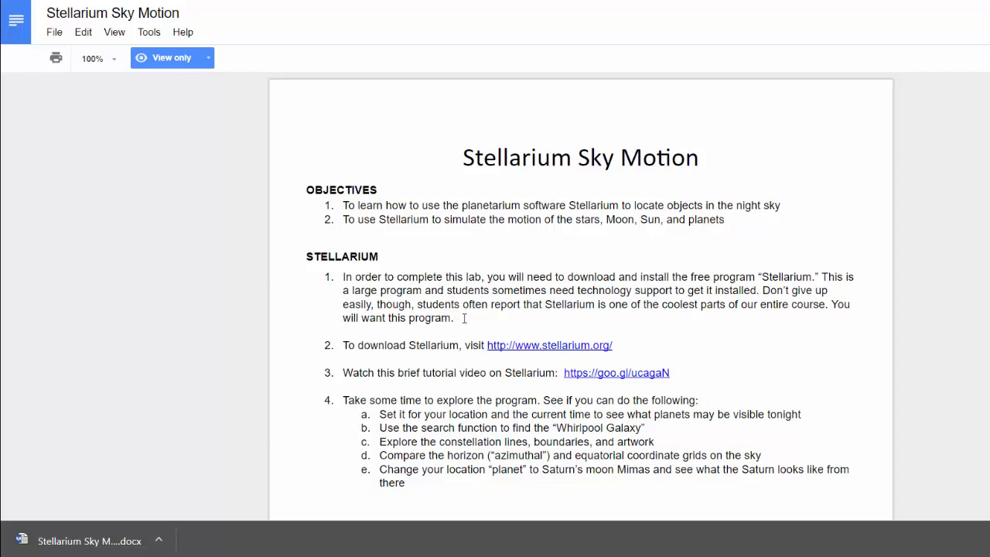